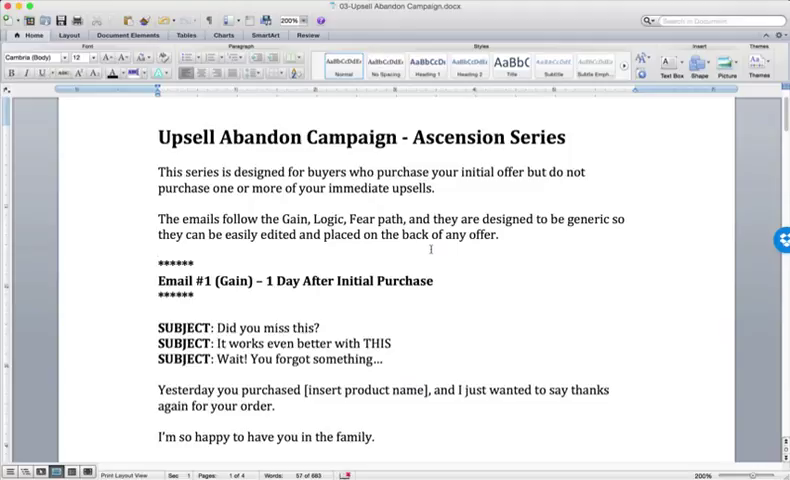
- Read through Email #1 (Gain), scrolling down past its subject lines and body
click(157, 252)
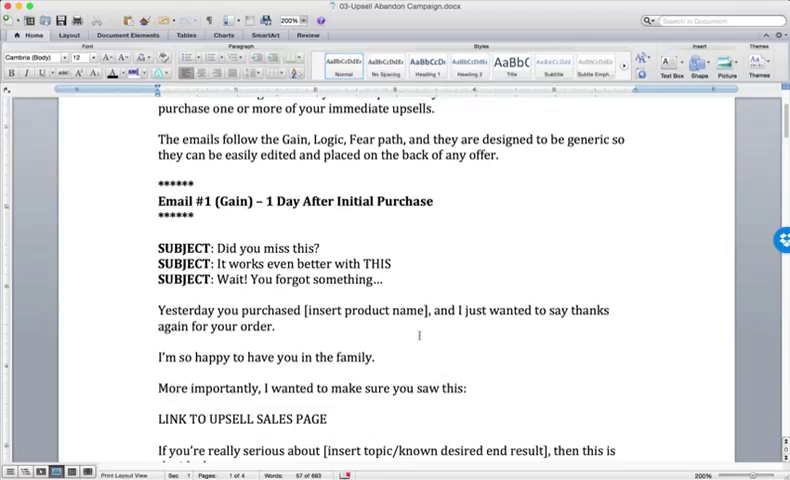
click(156, 175)
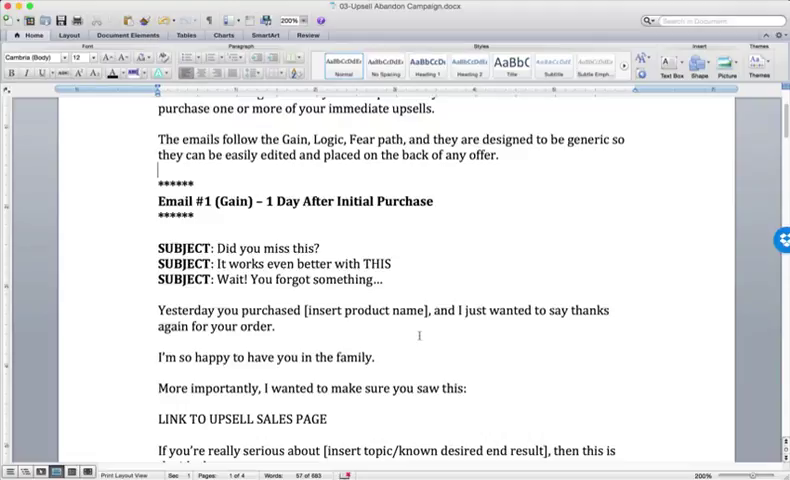
scroll(down, 3)
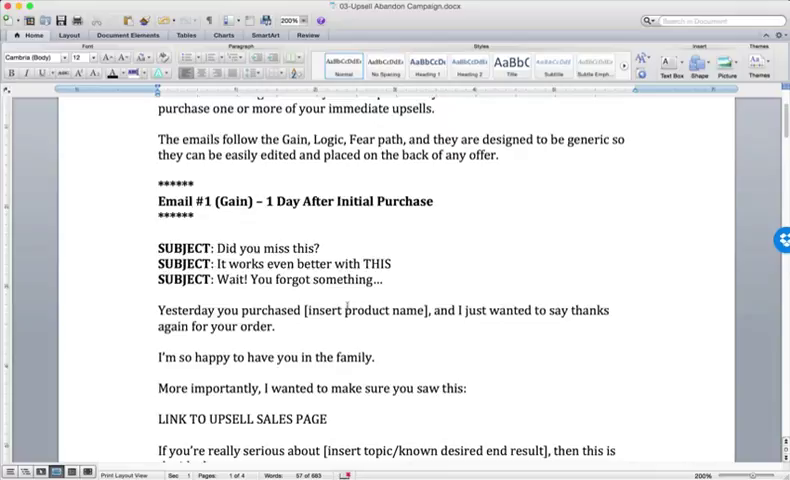
click(156, 170)
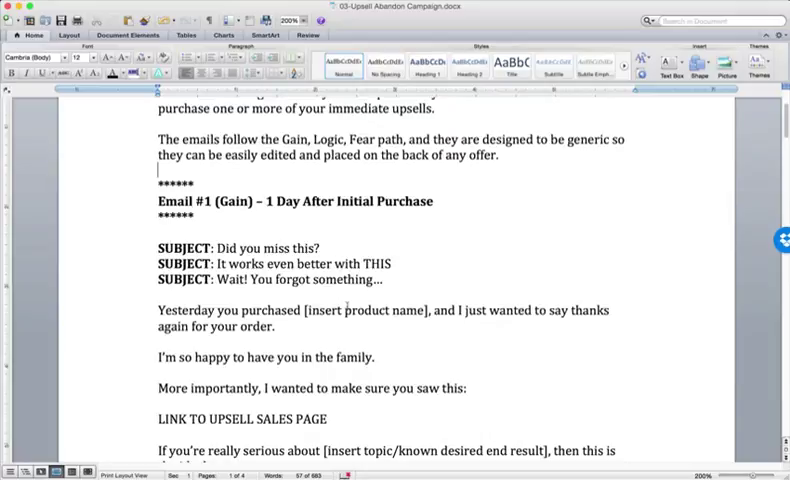
scroll(down, 3)
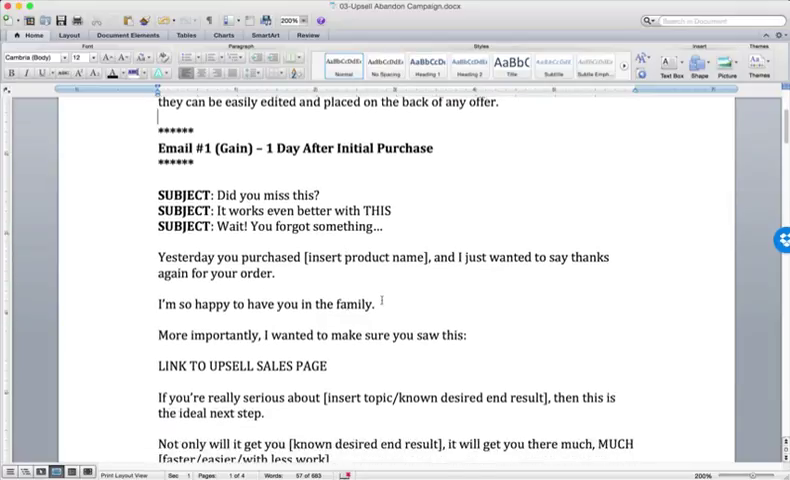
scroll(down, 3)
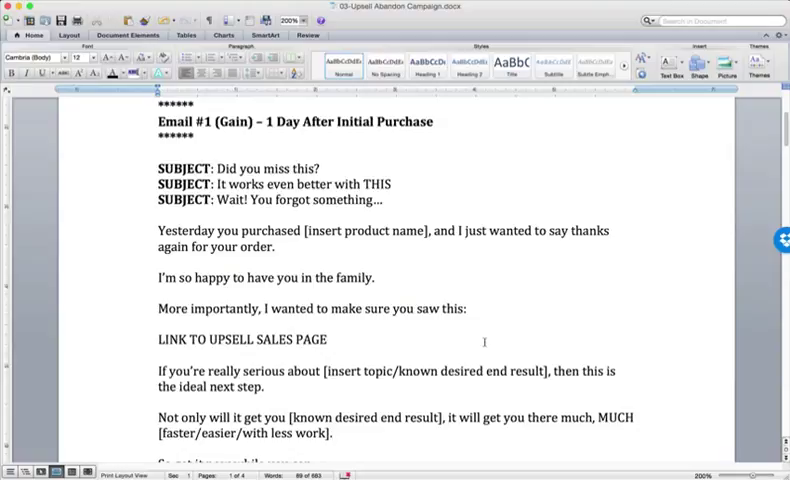
- Bring page 2's Logic email ('Call me crazy, but…') into view through its sign-off
click(392, 230)
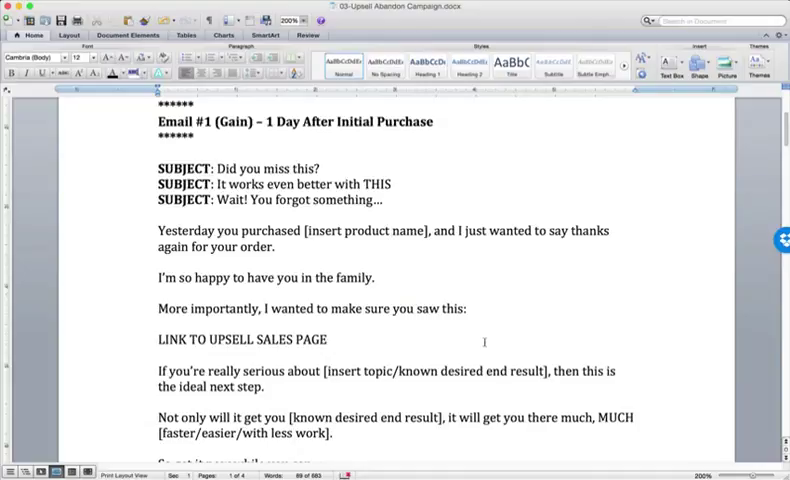
click(393, 231)
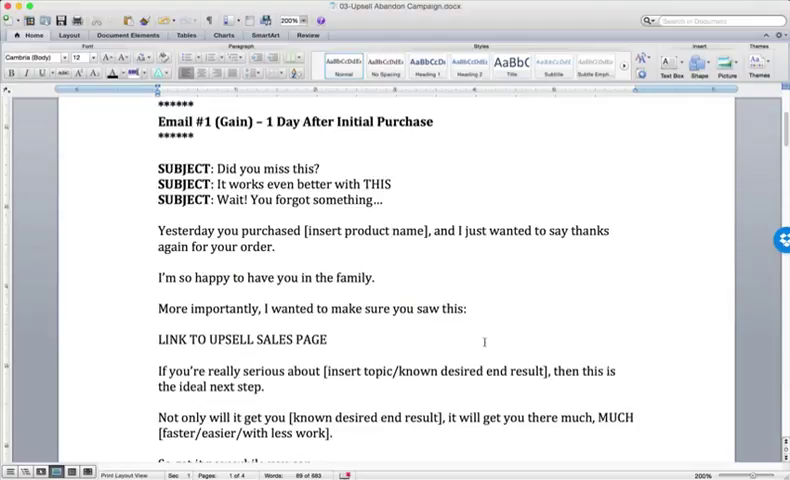
click(393, 230)
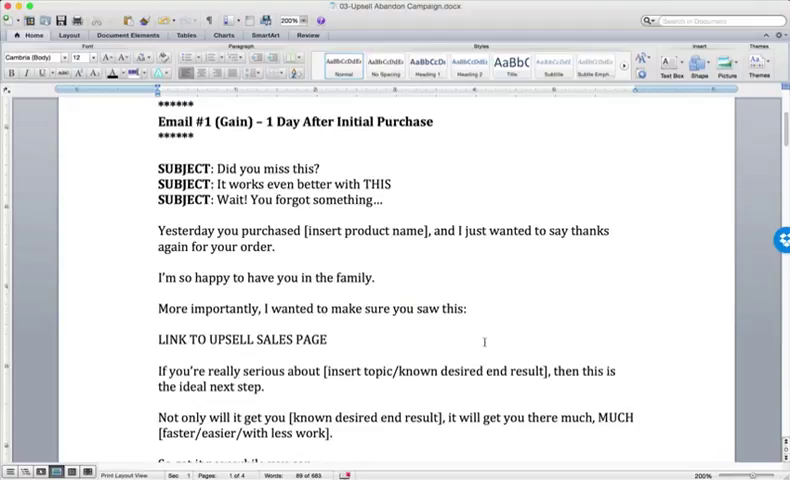
click(392, 230)
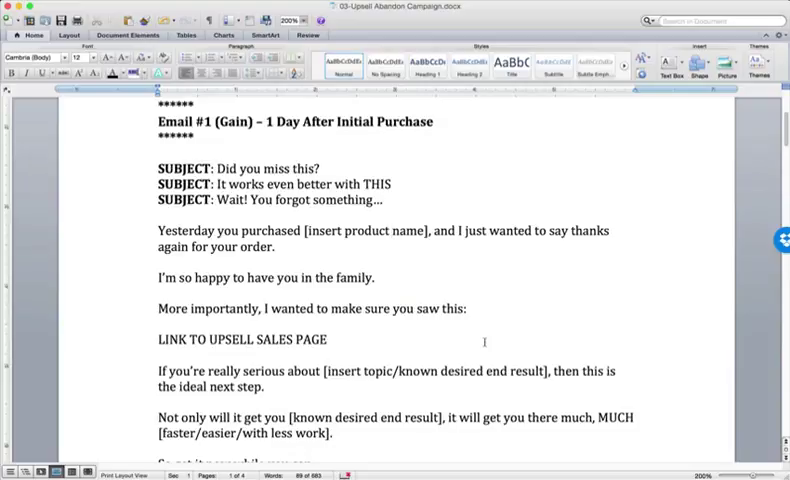
click(402, 230)
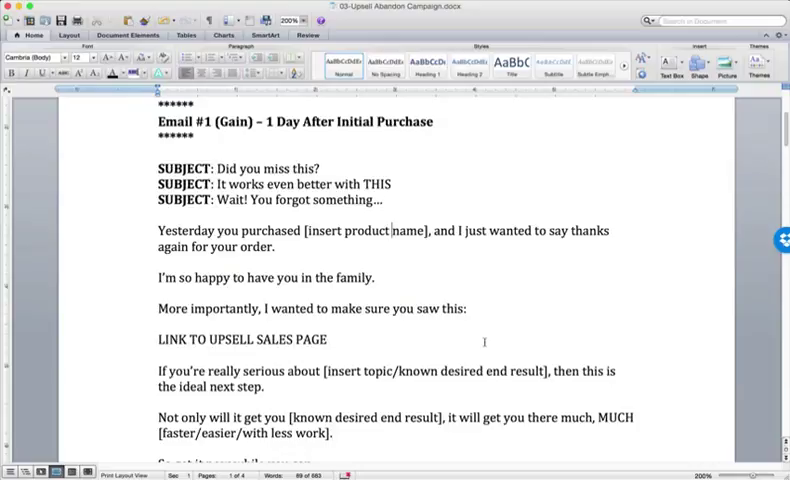
scroll(up, 3)
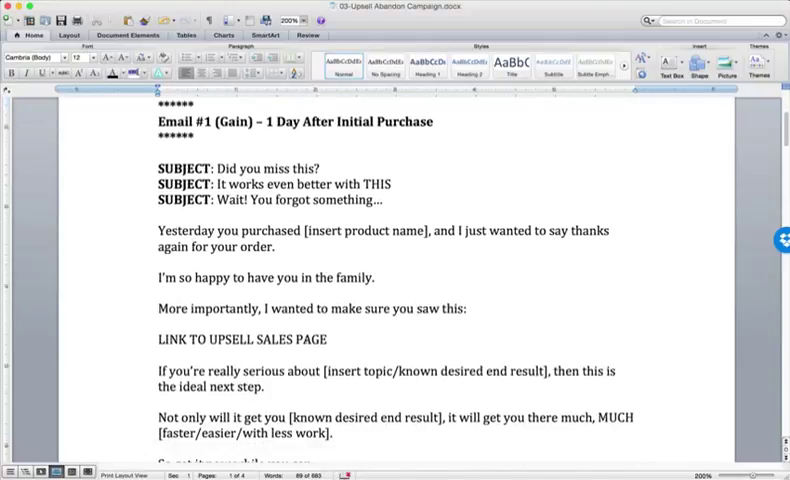
scroll(down, 3)
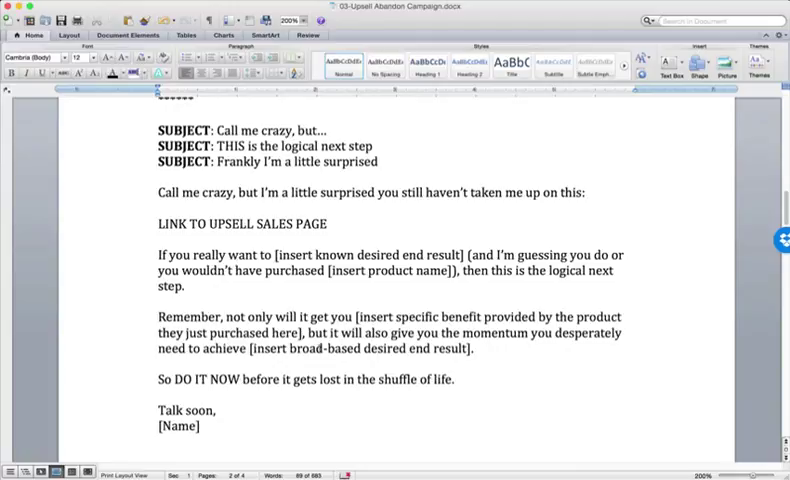
- Scroll through Email #3 (Fear) Options 1 and 2, then return to the campaign title
scroll(down, 3)
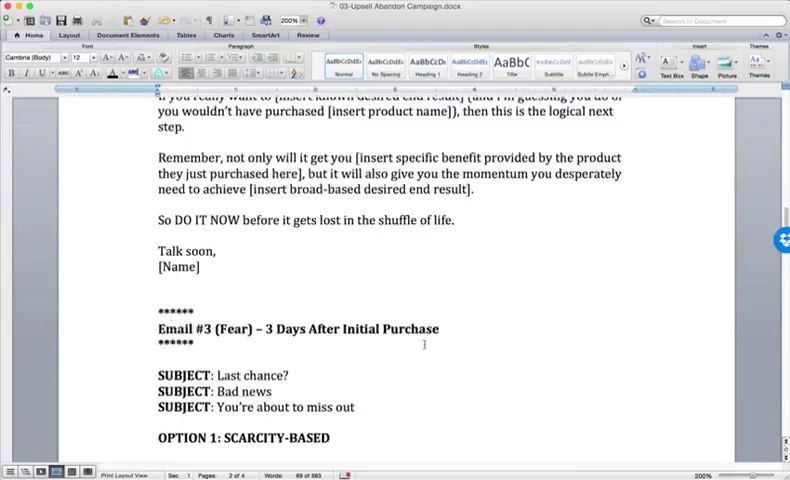
scroll(down, 3)
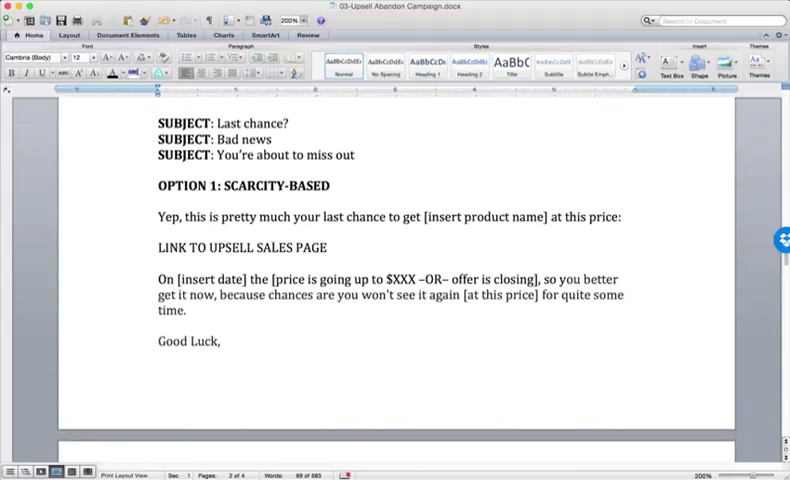
scroll(down, 3)
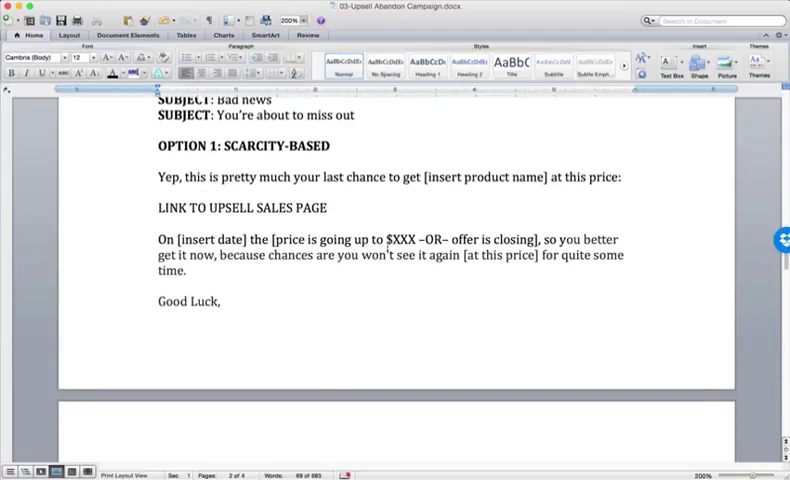
scroll(down, 3)
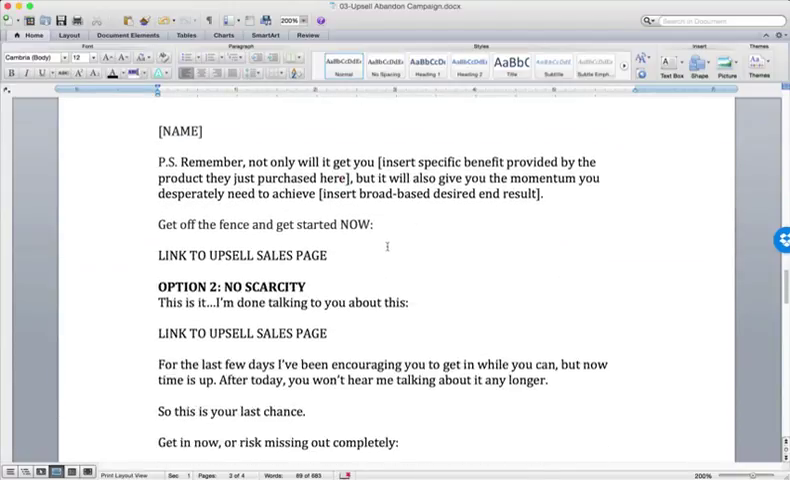
scroll(down, 3)
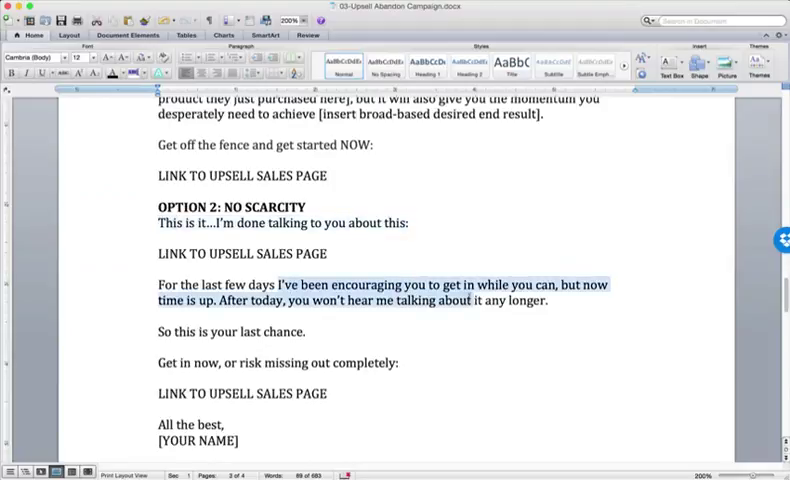
scroll(down, 3)
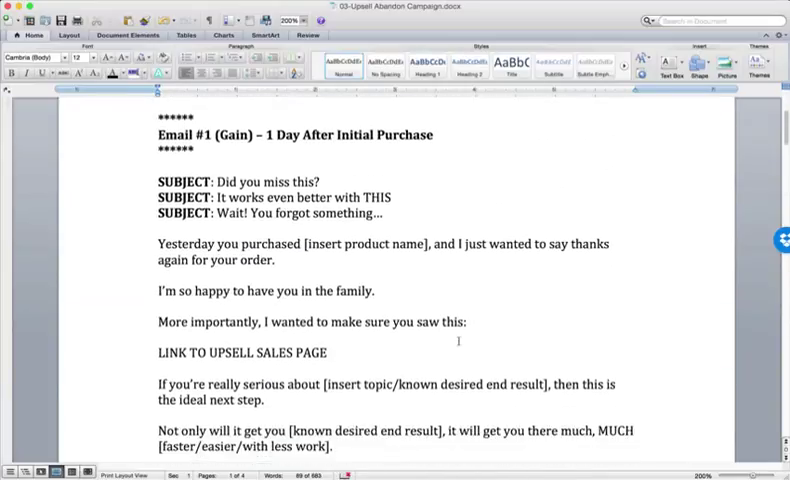
scroll(down, 3)
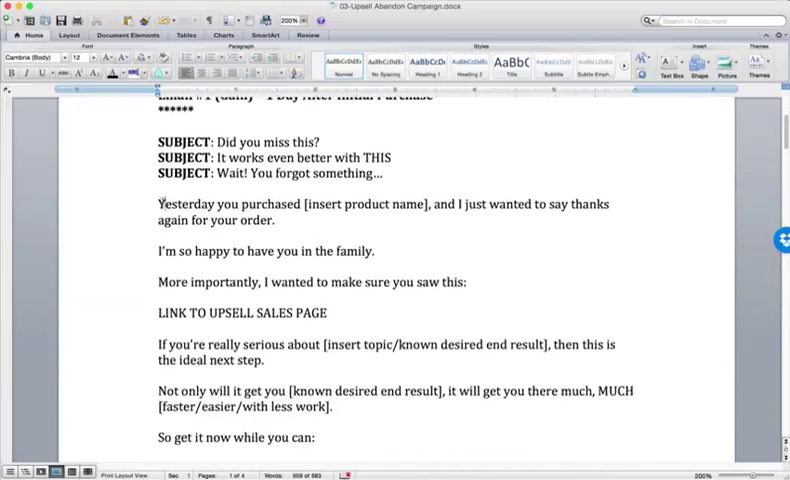
drag(157, 204, 282, 219)
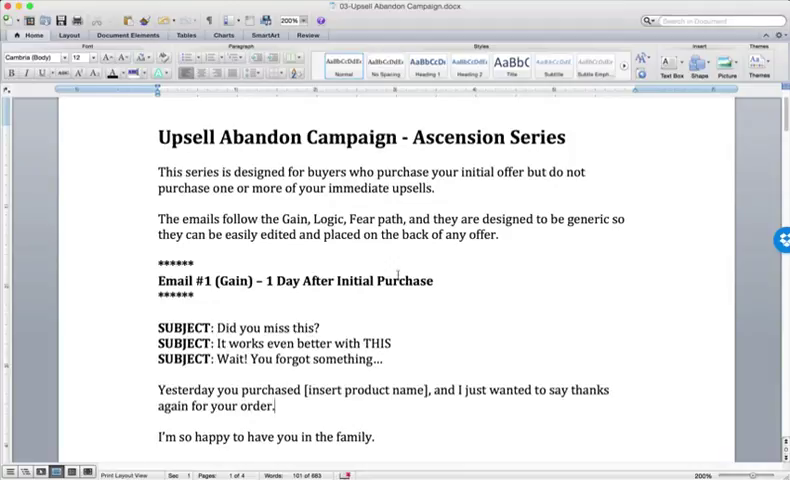
scroll(down, 3)
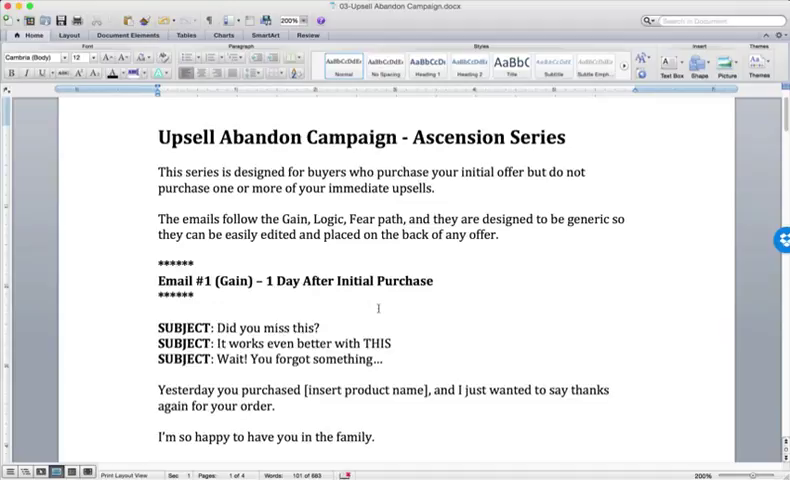
click(276, 406)
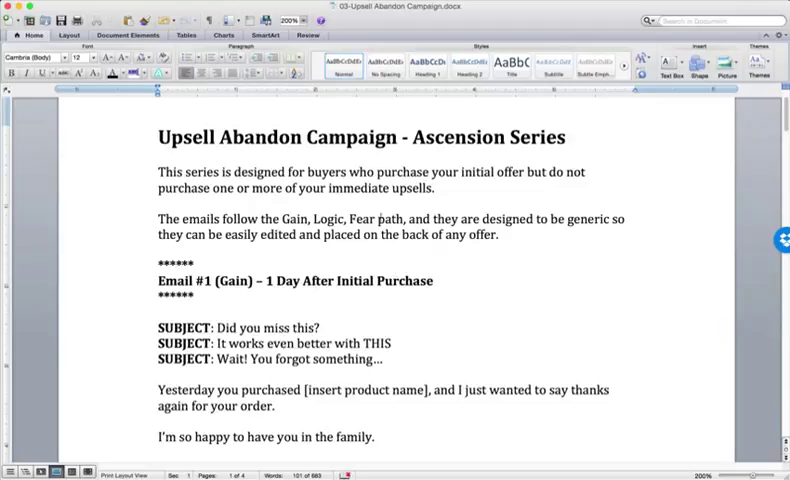
click(278, 406)
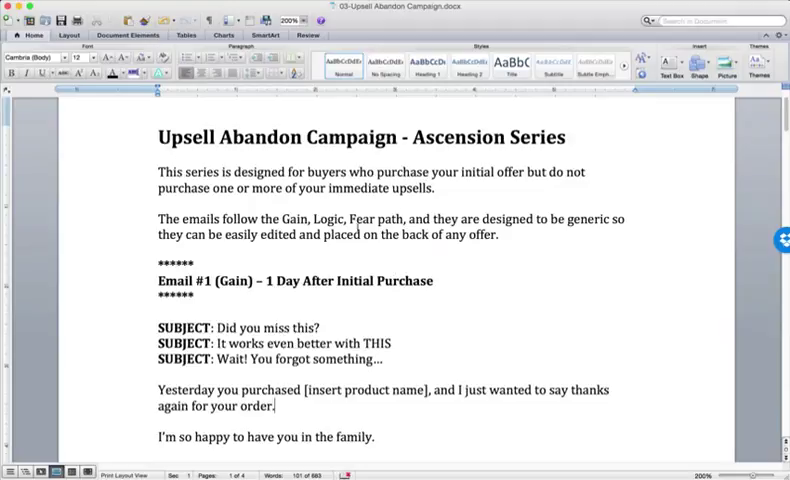